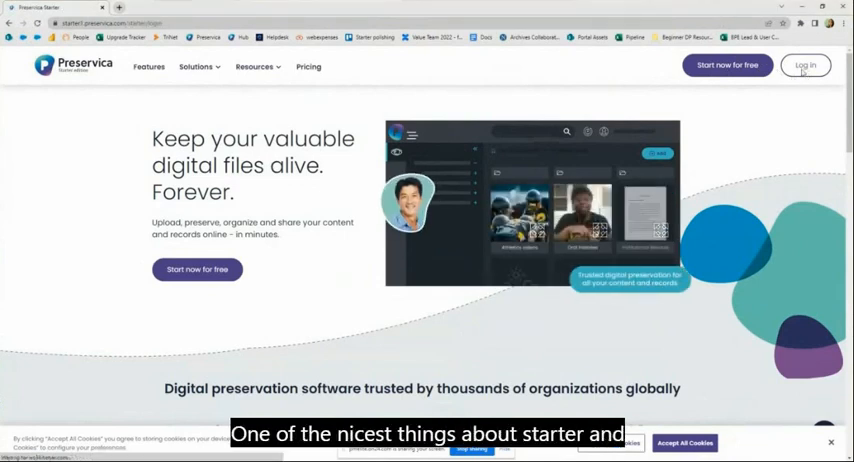
Go to the account sign-in page from the Preservica website's Login link
left_click(804, 64)
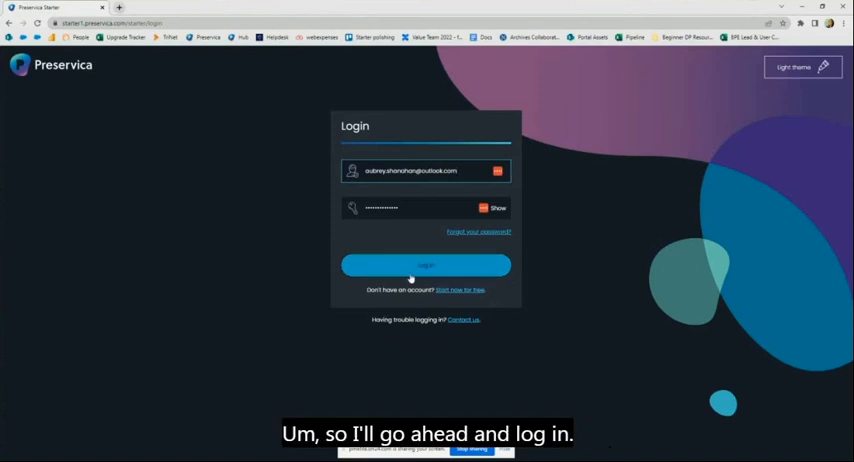
Sign in with the saved credentials and land on the Home view of folders and assets
left_click(424, 264)
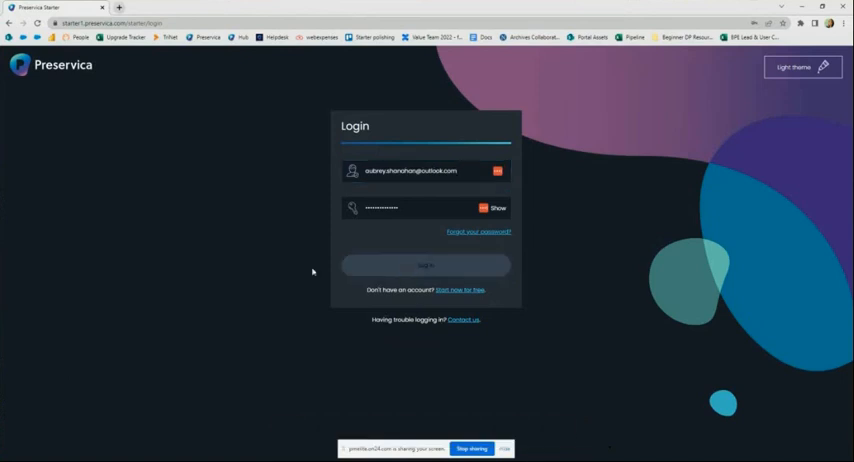
mouse_move(328, 280)
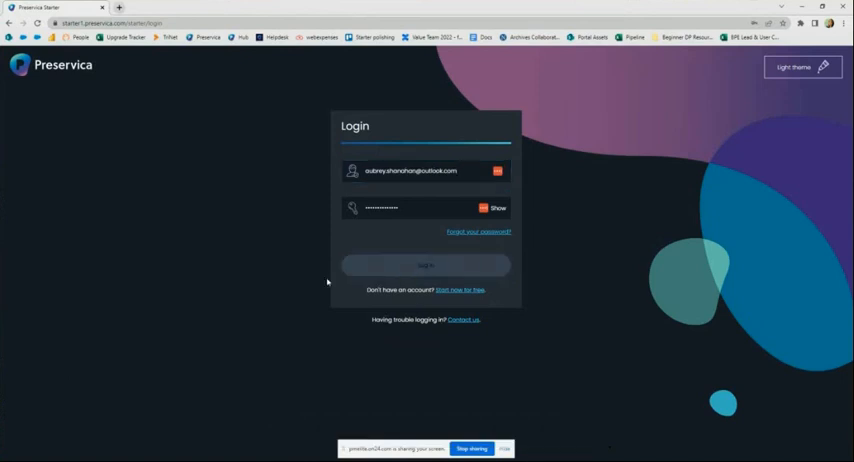
mouse_move(242, 296)
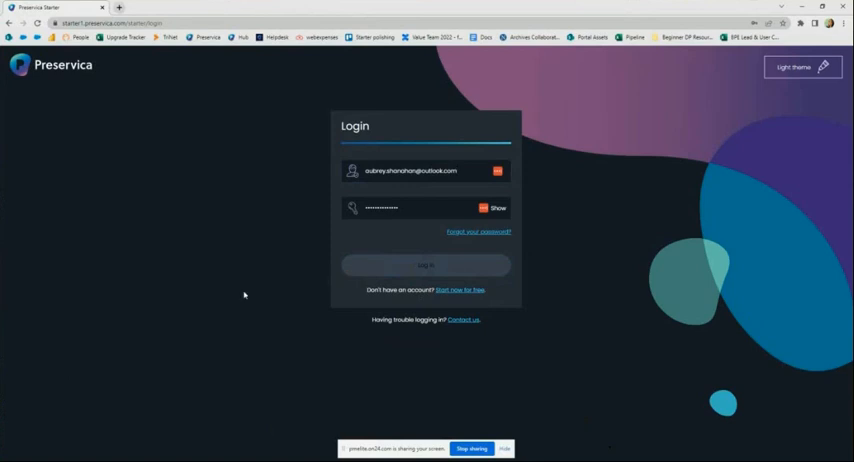
mouse_move(218, 164)
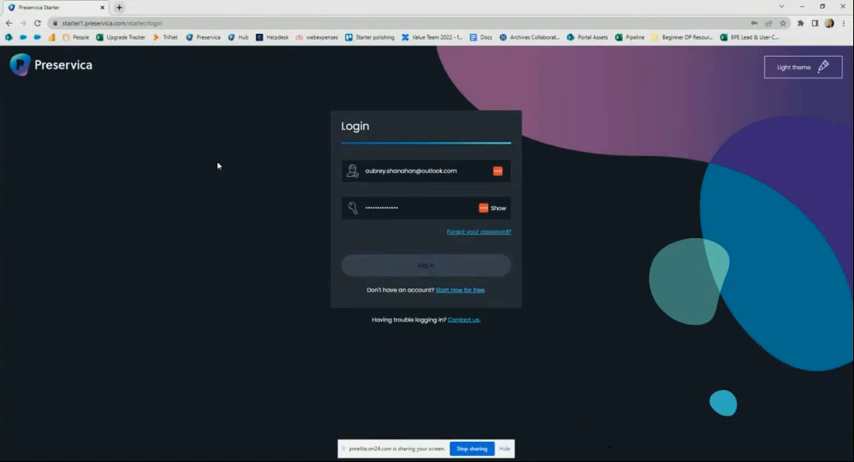
left_click(424, 264)
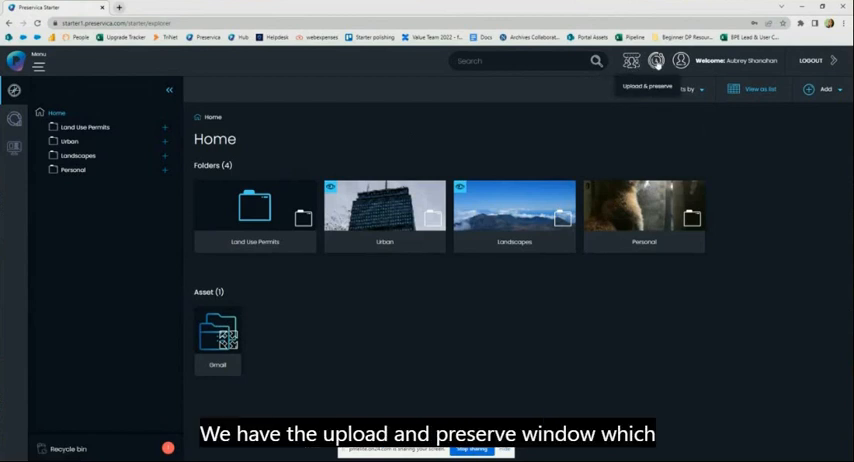
left_click(648, 84)
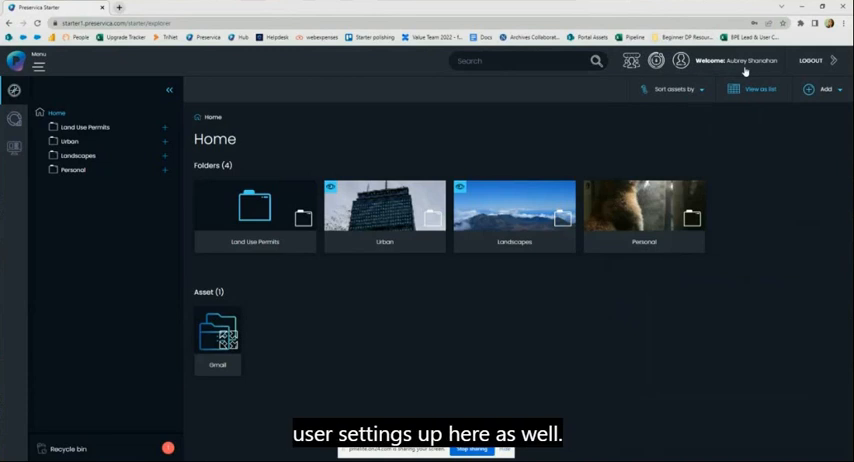
mouse_move(700, 92)
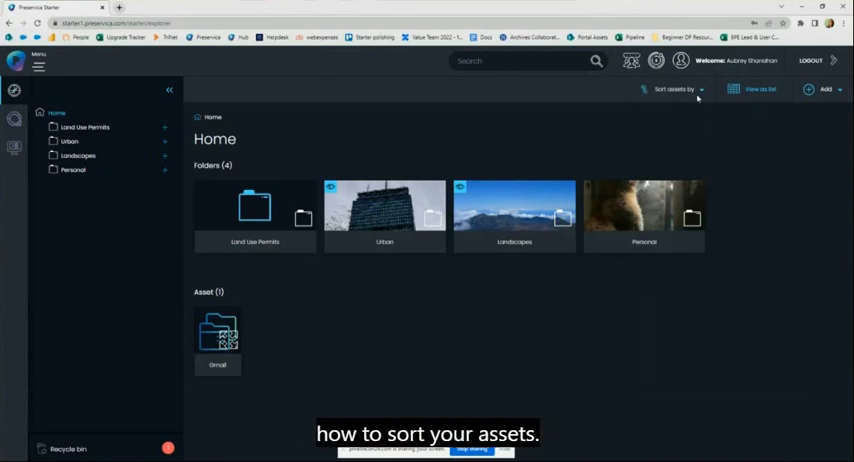
left_click(676, 88)
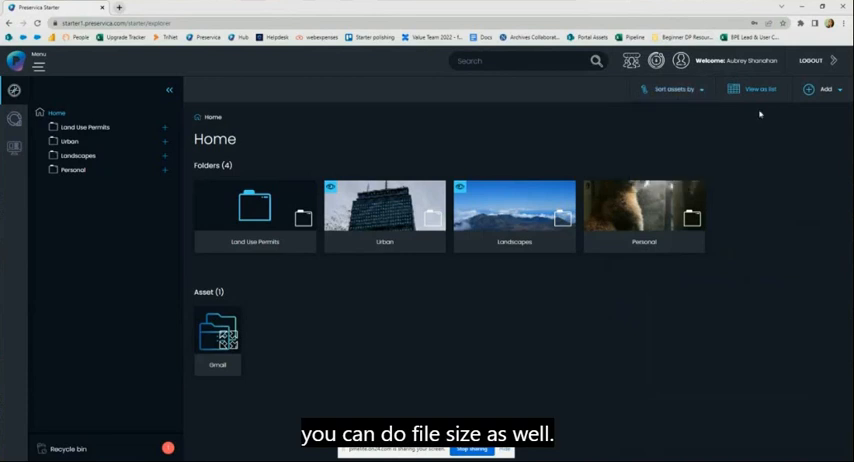
mouse_move(758, 96)
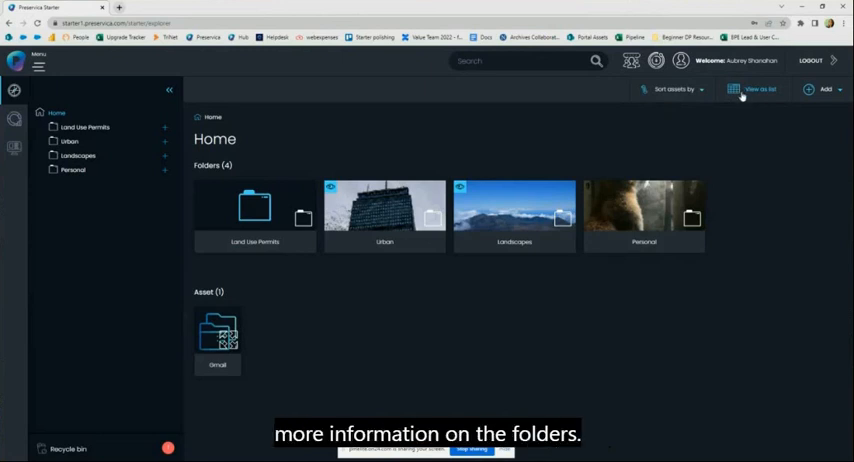
left_click(752, 88)
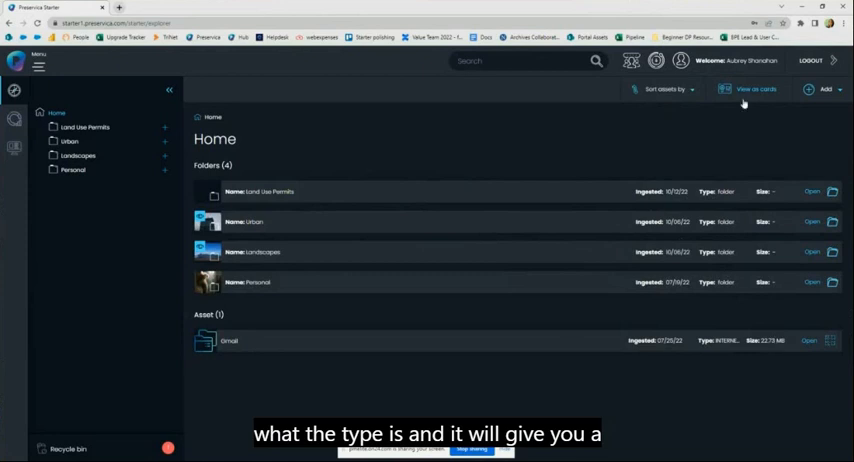
left_click(756, 88)
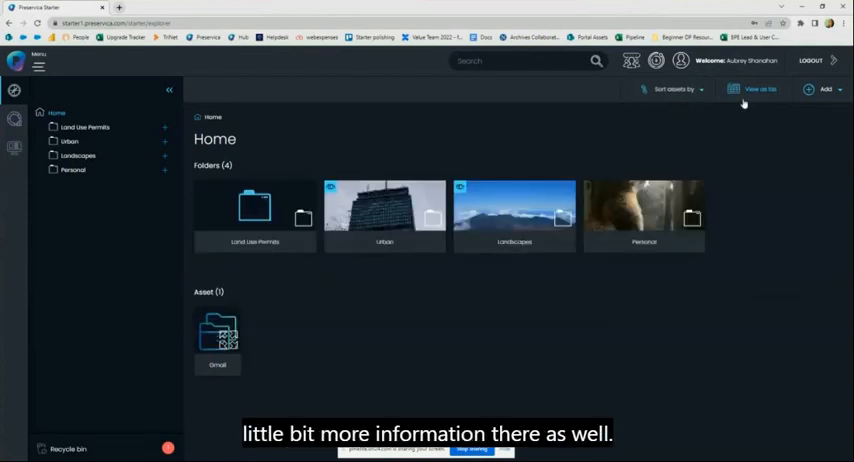
mouse_move(768, 240)
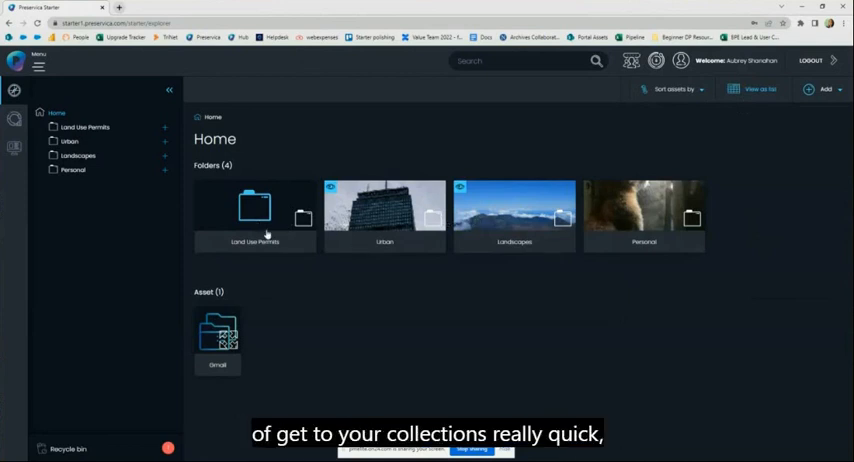
mouse_move(316, 282)
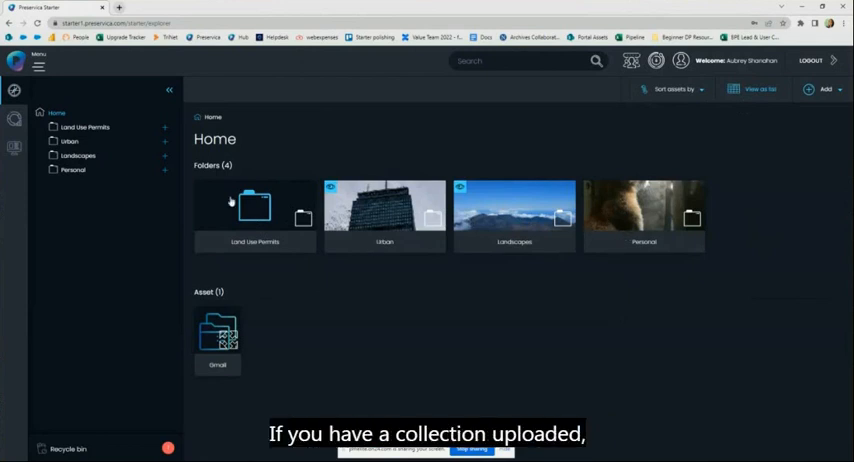
right_click(256, 204)
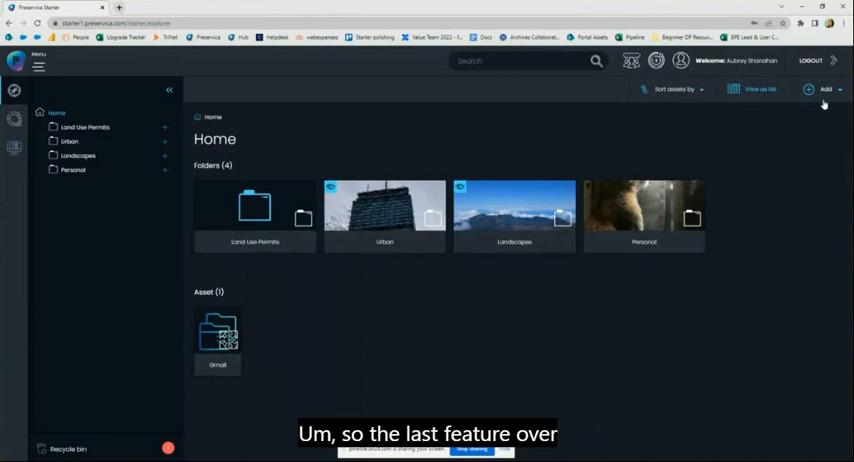
left_click(824, 88)
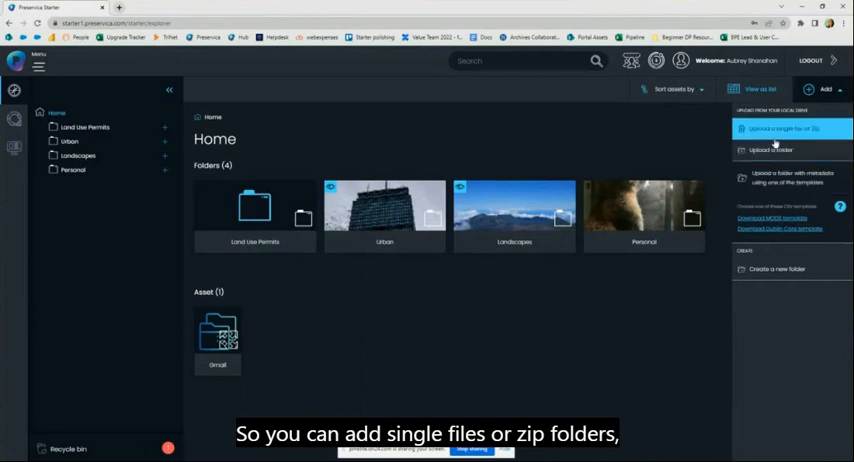
mouse_move(776, 150)
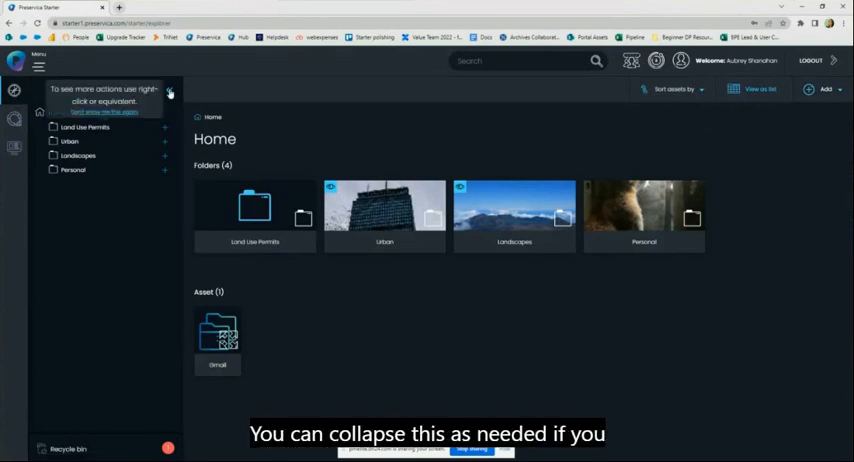
Collapse and re-expand the folder tree, then show the dashboard with logins, activity and formats
left_click(168, 90)
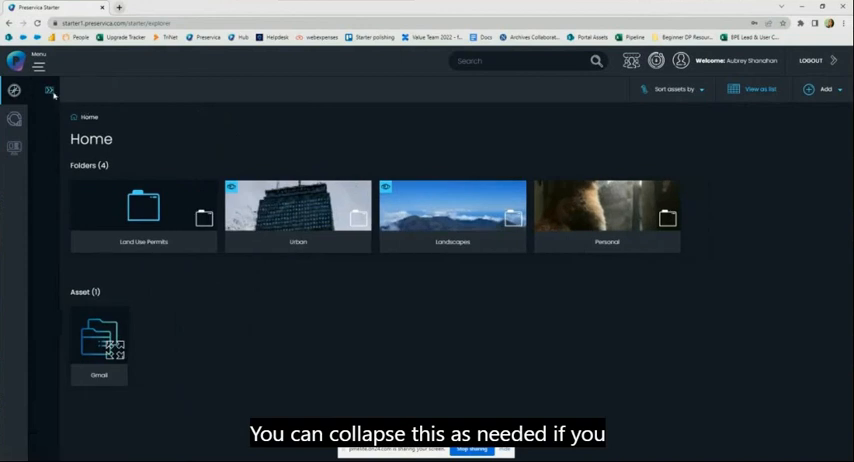
left_click(48, 90)
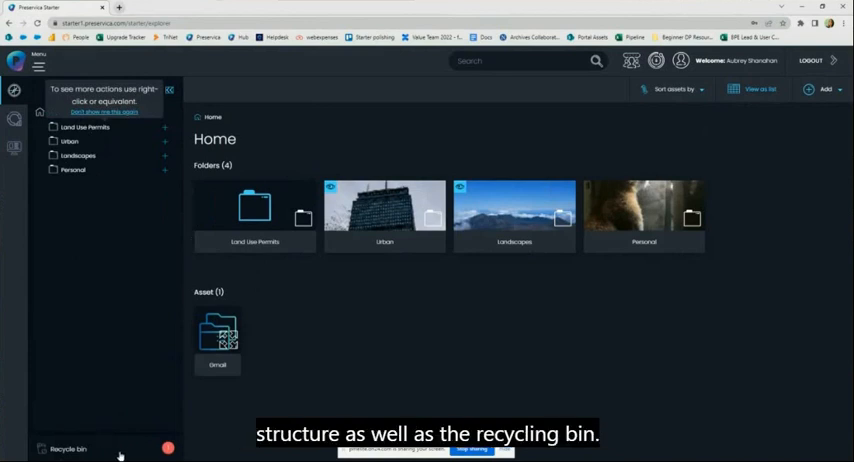
left_click(68, 448)
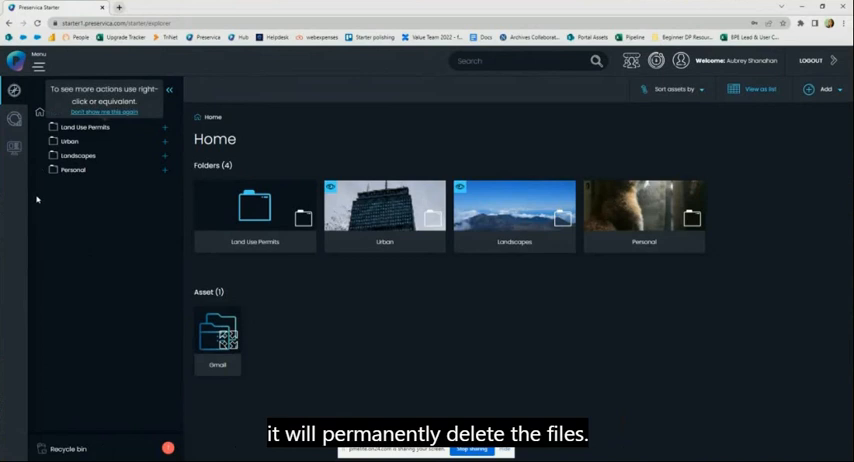
left_click(14, 120)
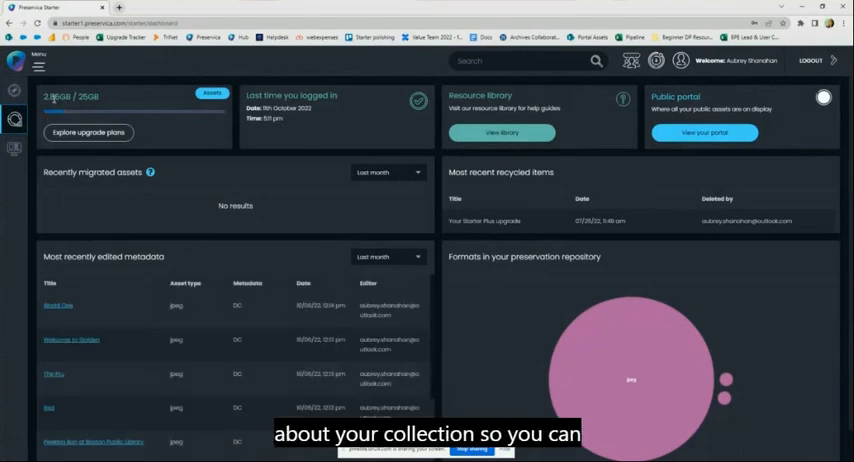
double_click(70, 96)
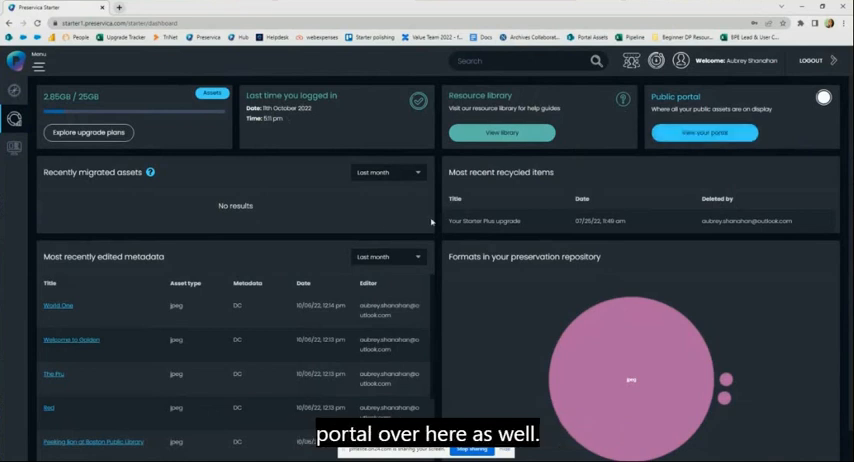
scroll("down", 3)
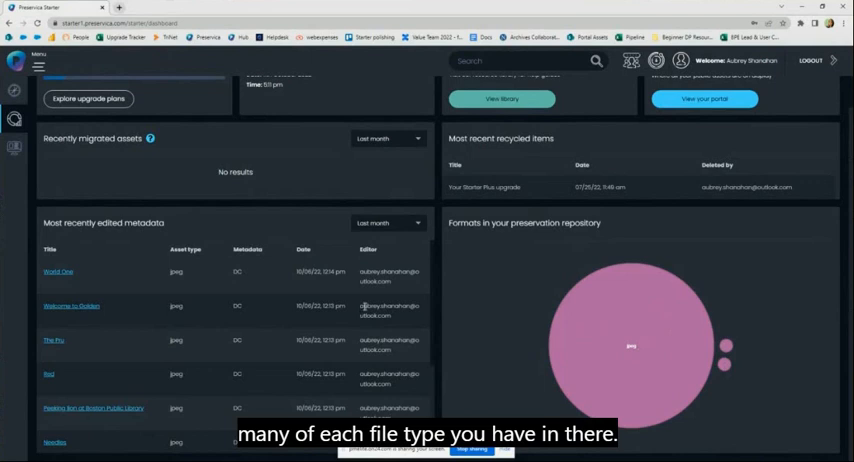
scroll("up", 3)
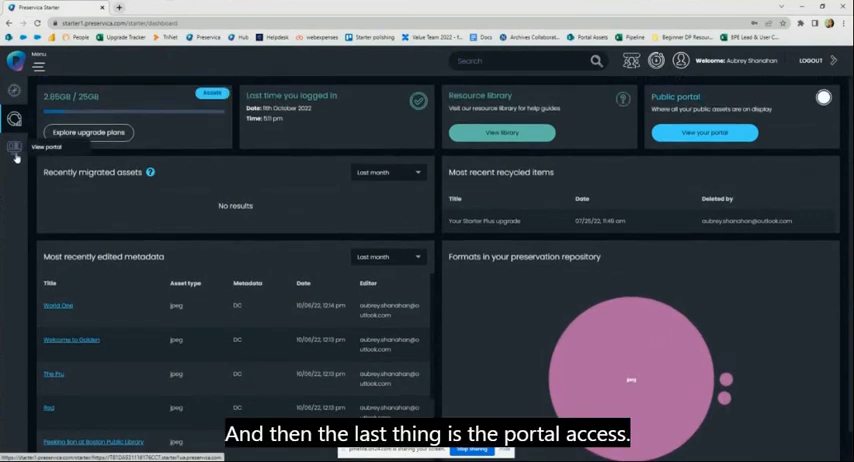
left_click(704, 132)
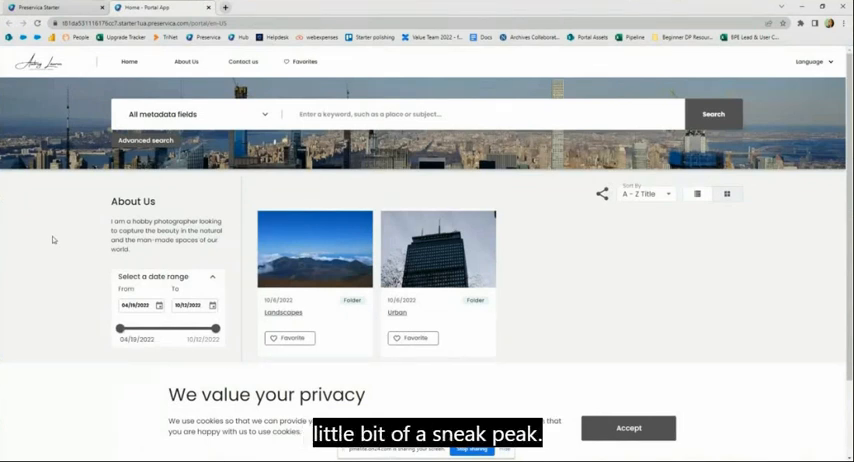
Accept the privacy notice on the public portal to reveal its About Us and folders
left_click(628, 428)
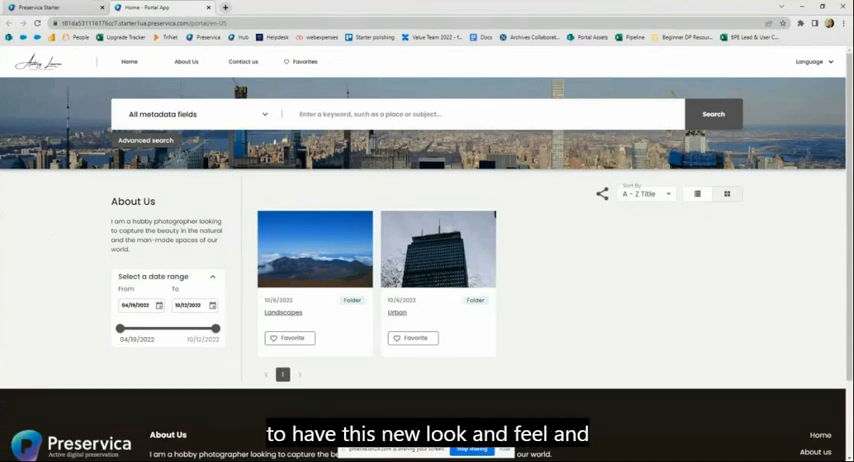
mouse_move(600, 304)
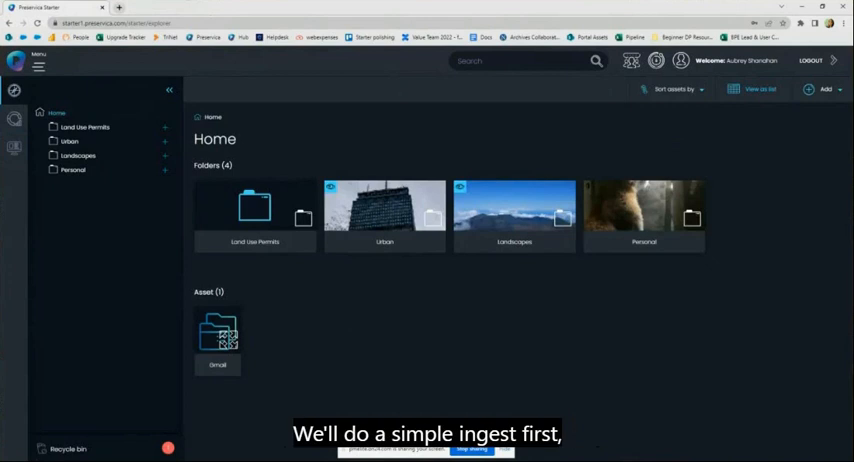
mouse_move(416, 336)
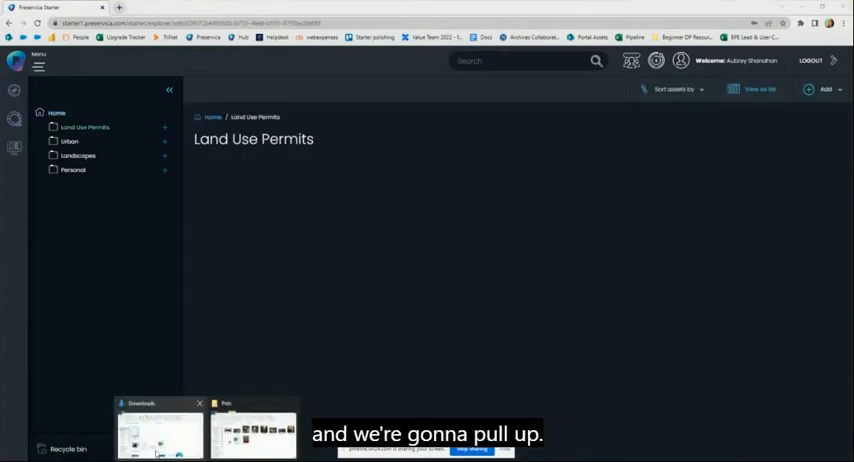
Upload the land_use_permit .wpd file from Downloads into the Land Use Permits folder
left_click(160, 432)
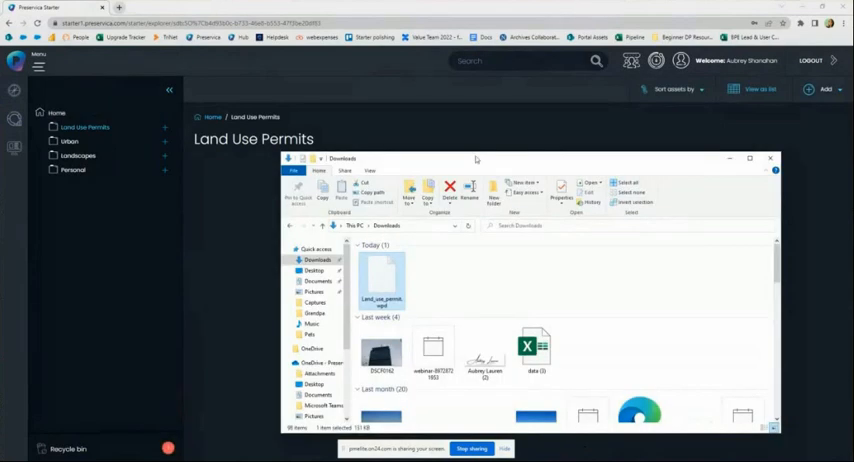
left_click(770, 158)
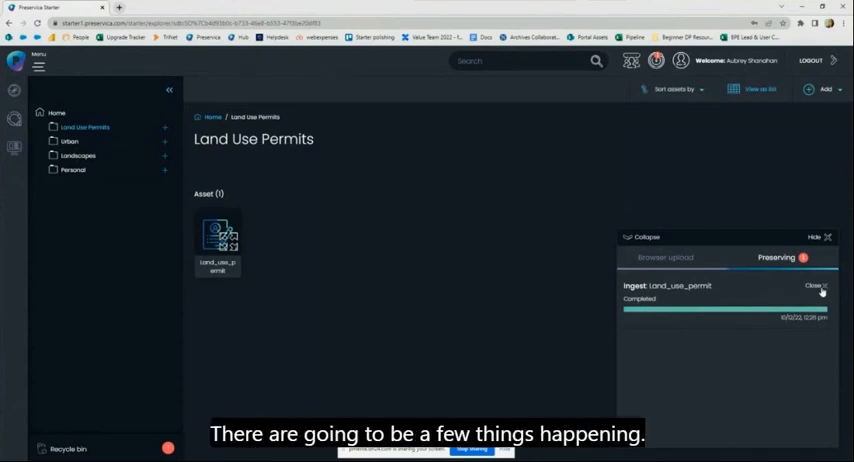
Dismiss the upload progress panel and preview the land_use_permit document in the viewer
left_click(816, 286)
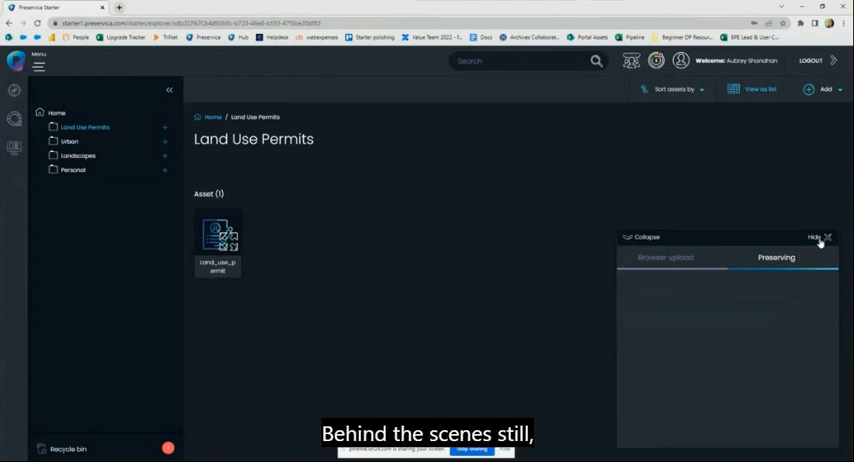
left_click(828, 236)
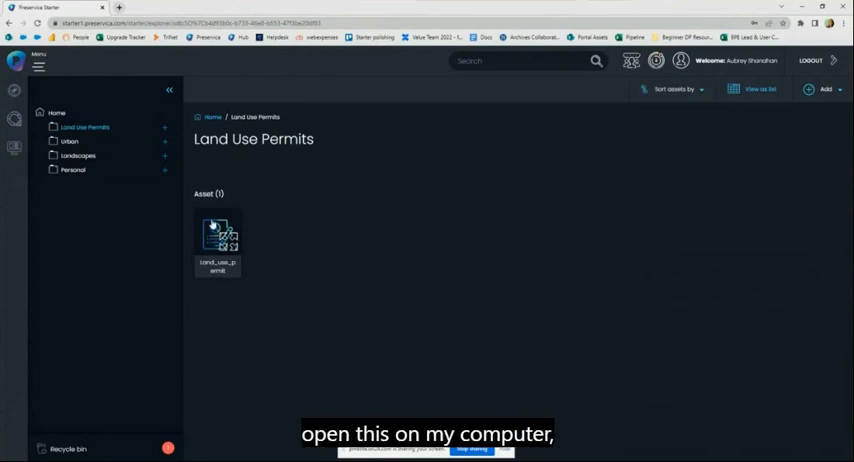
left_click(216, 236)
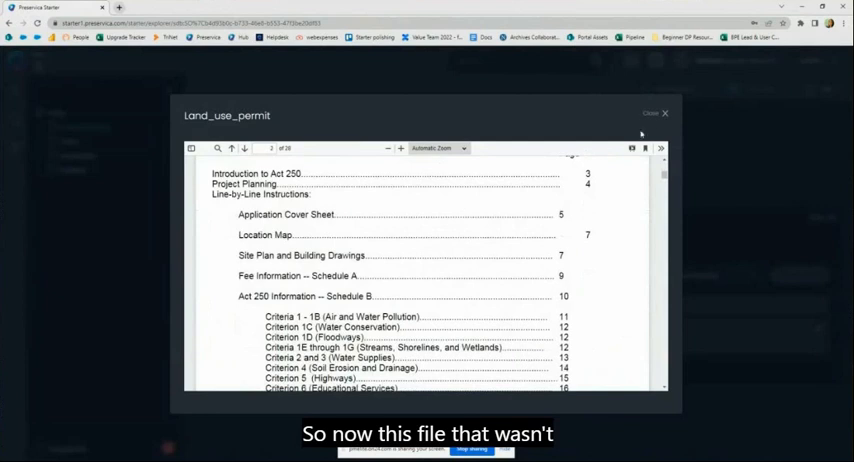
Review the permit's metadata and preservation history, then bring up its Actions menu
left_click(664, 112)
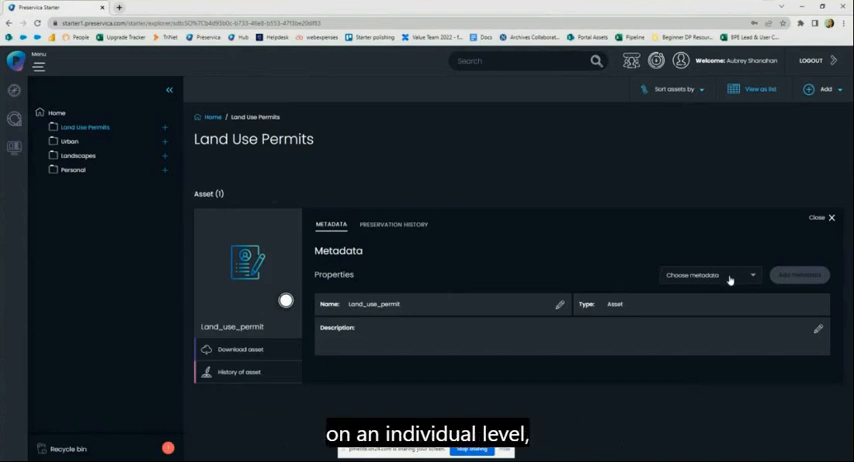
left_click(710, 276)
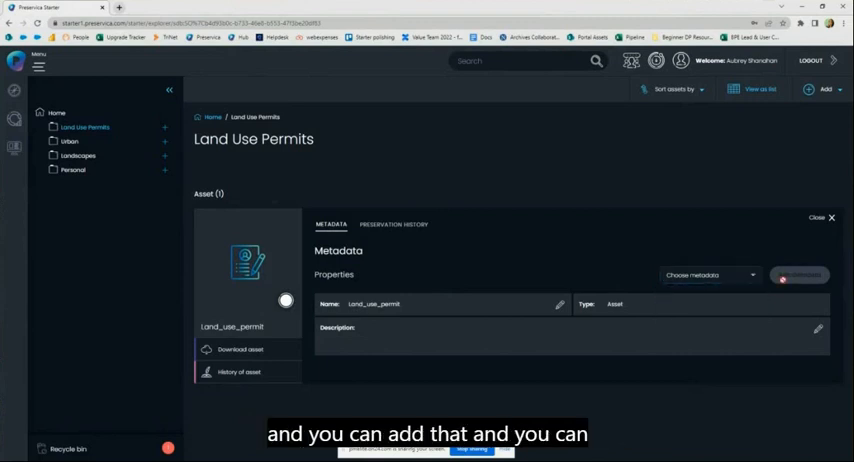
left_click(392, 224)
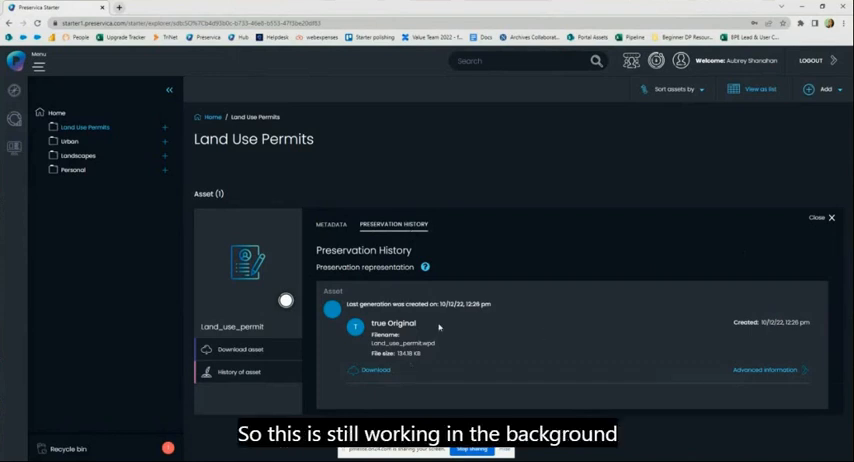
mouse_move(504, 300)
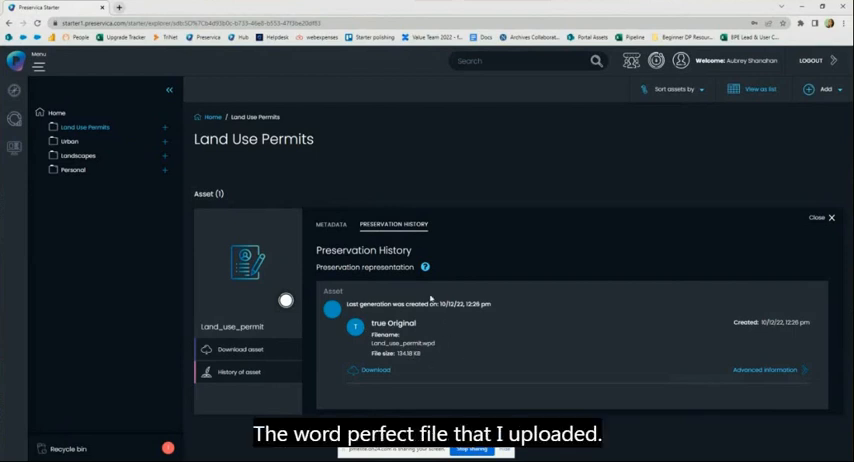
left_click(332, 224)
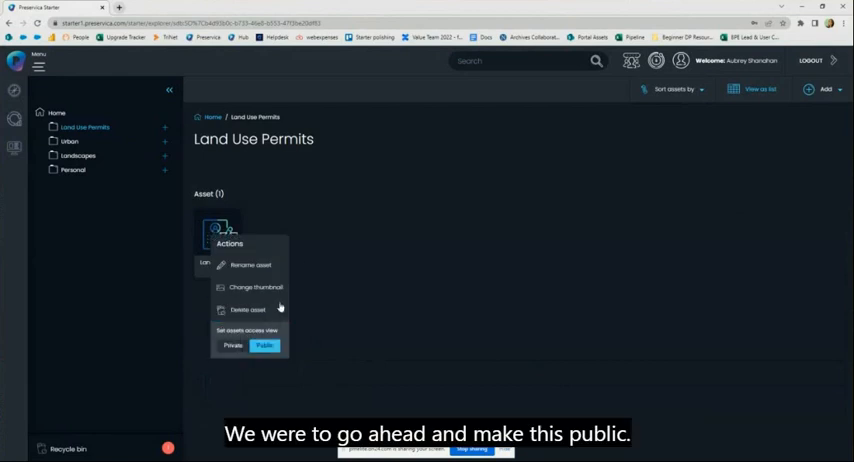
Make the permit public and reopen it to see the new access representation in its history
left_click(264, 344)
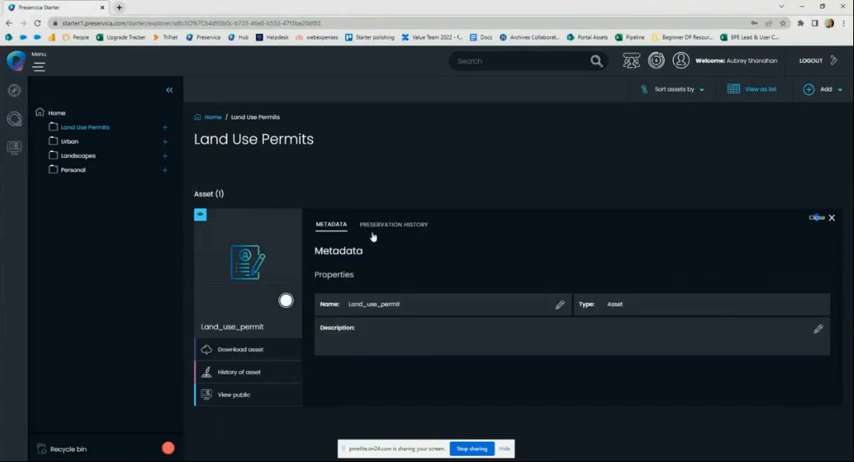
left_click(392, 224)
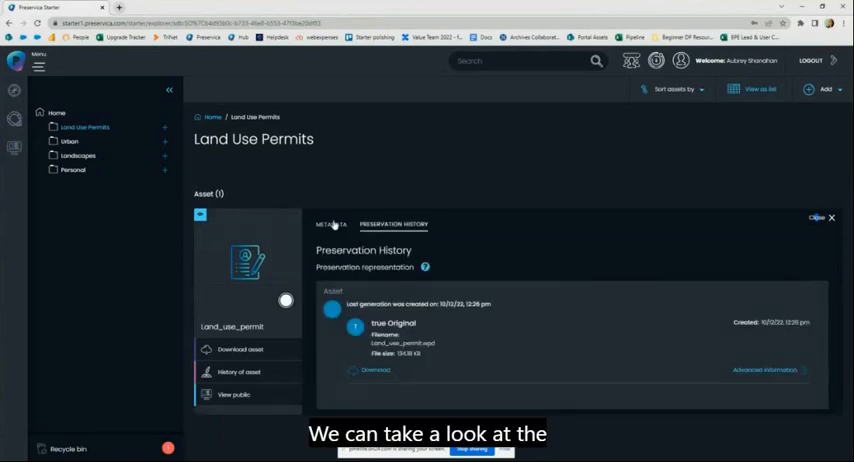
left_click(832, 218)
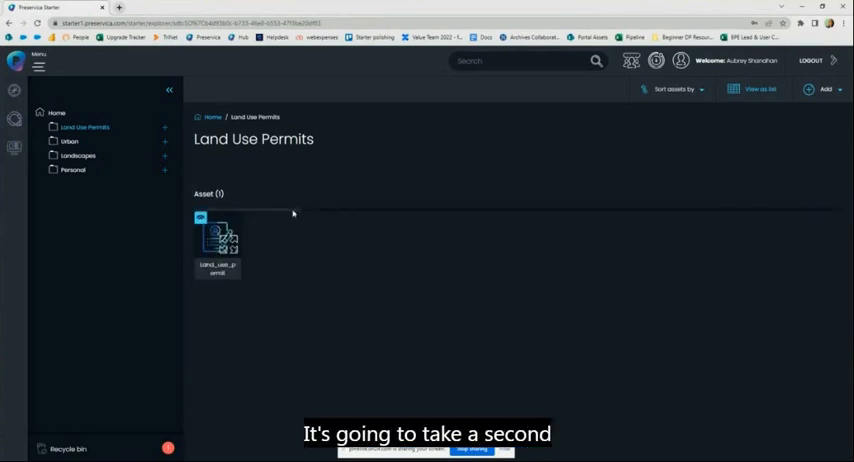
left_click(216, 240)
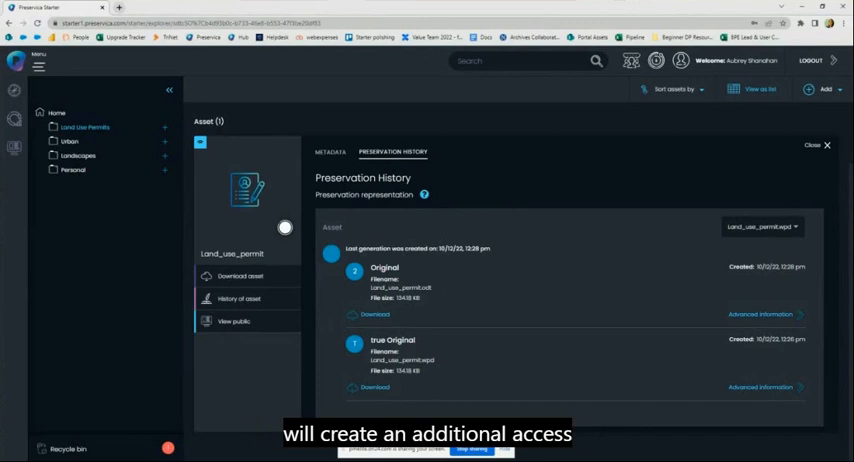
mouse_move(452, 314)
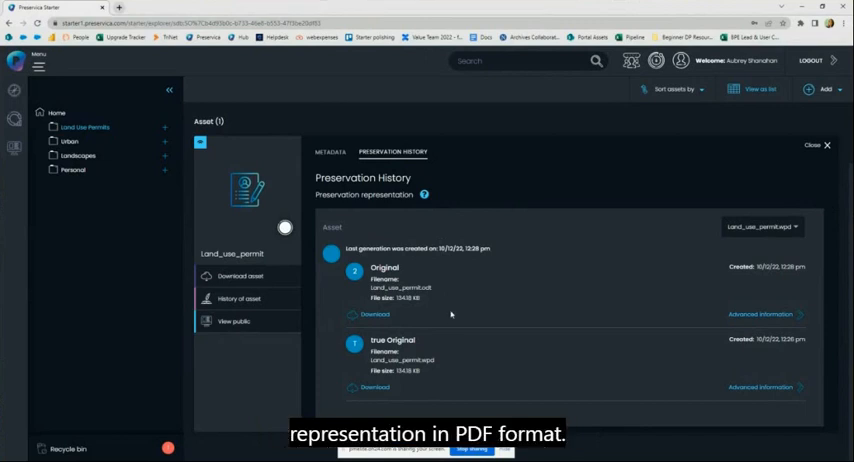